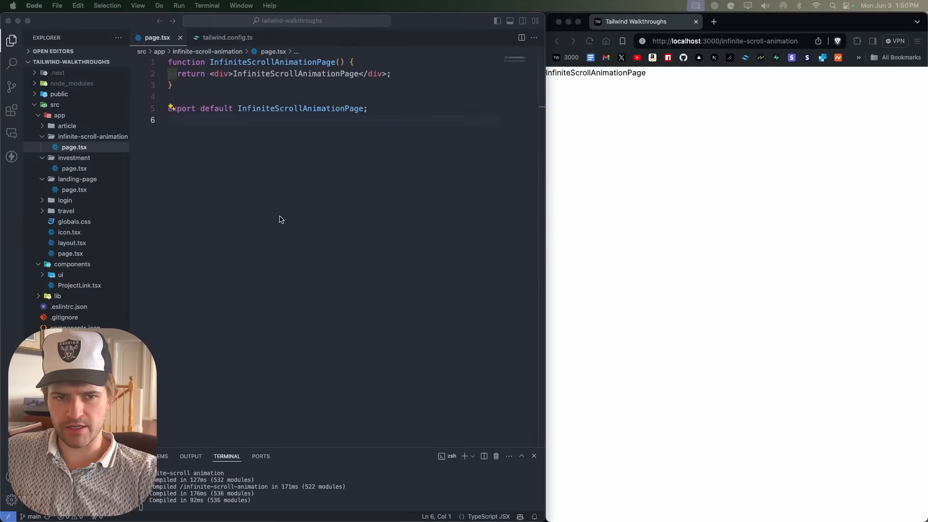
{"action": "mouse_move", "coordinate": [464, 201]}
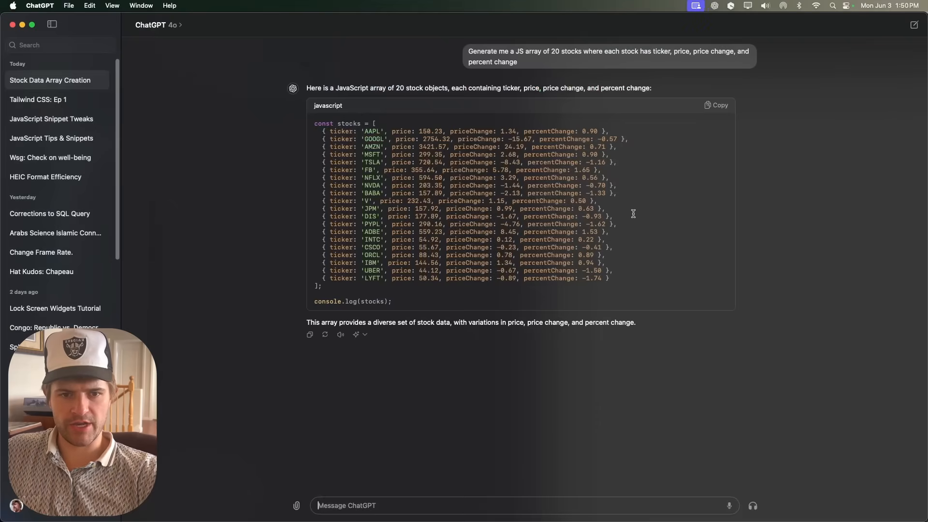
- Copy ChatGPT's generated 20-stock array for pasting into page.tsx as the stocks constant
{"action": "triple_click", "coordinate": [608, 56]}
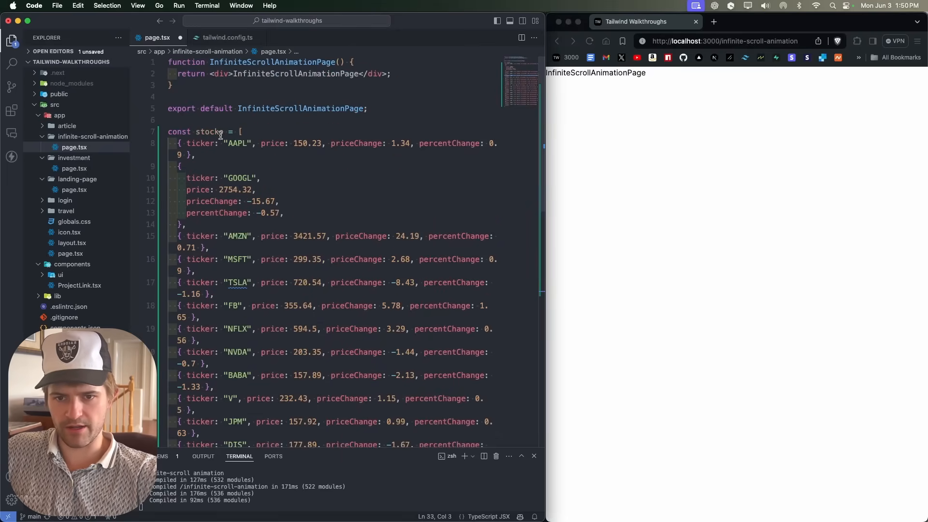
- Replace the placeholder with a <ul> mapping stocks to <li>{stock.ticker}</li> items
{"action": "double_click", "coordinate": [295, 73]}
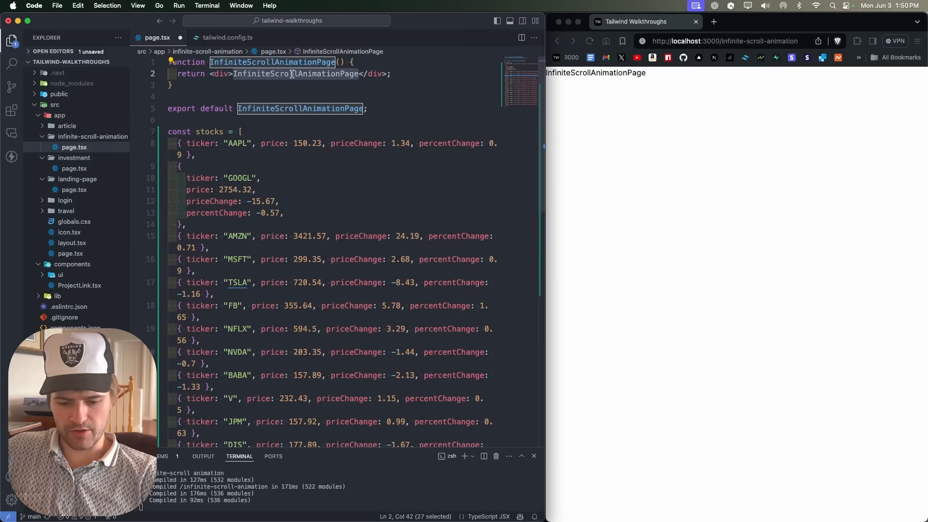
{"action": "type", "text": "ul>"}
{"action": "type", "text": "{stocks.map((stock) => ("}
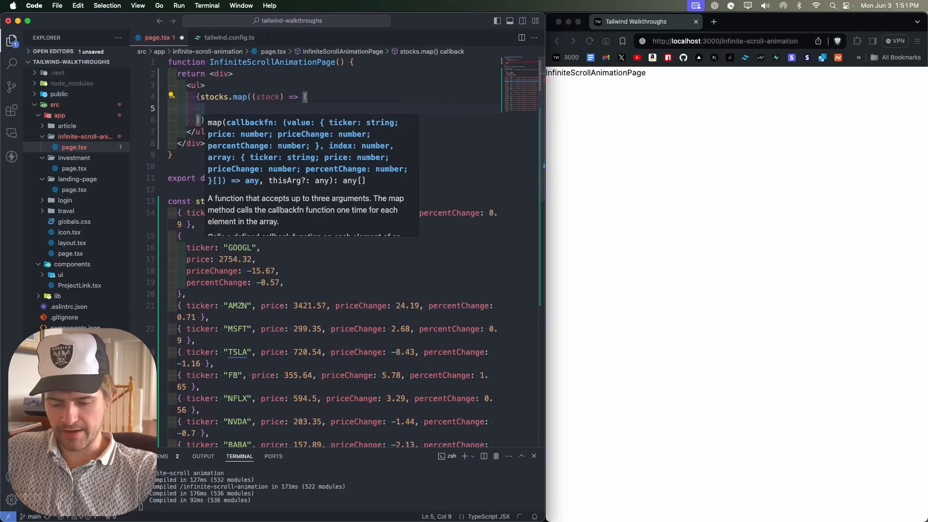
{"action": "type", "text": "<li></li>"}
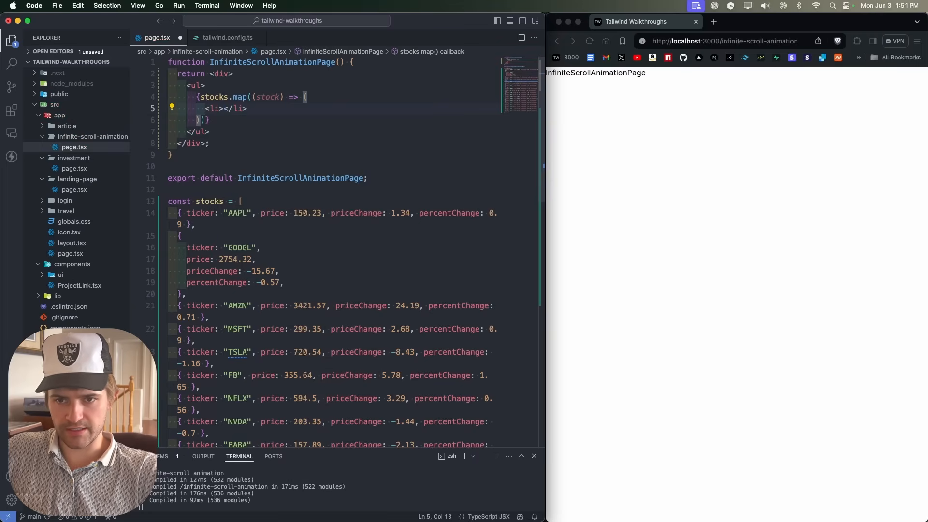
{"action": "type", "text": "{}"}
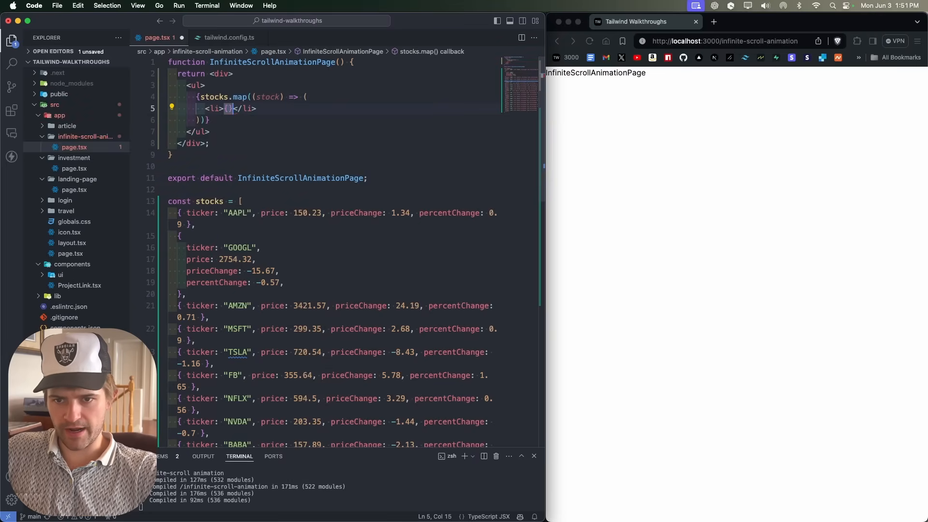
{"action": "type", "text": "stock."}
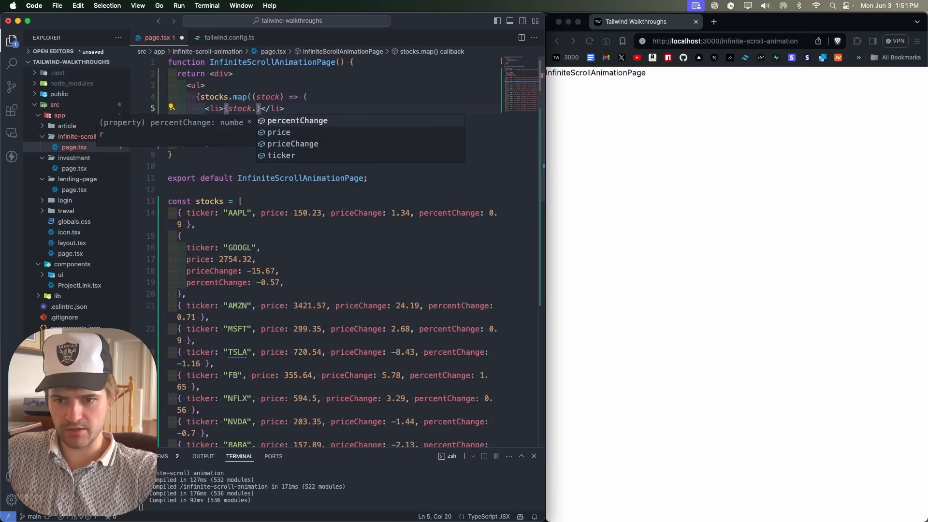
{"action": "type", "text": "ticker"}
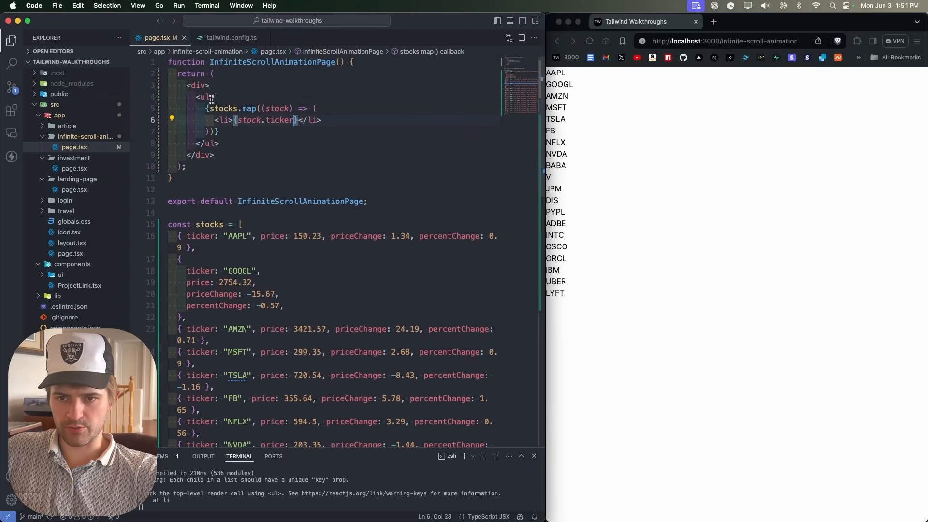
- Give the div overflow-hidden and the ul flex gap-10 bg-black text-white py-4 classes
{"action": "type", "text": "className=\"\""}
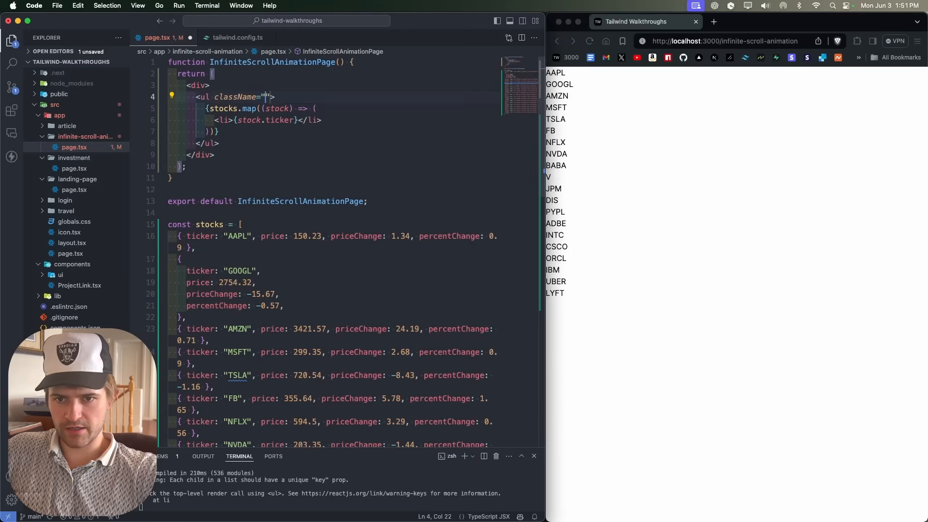
{"action": "type", "text": "flex"}
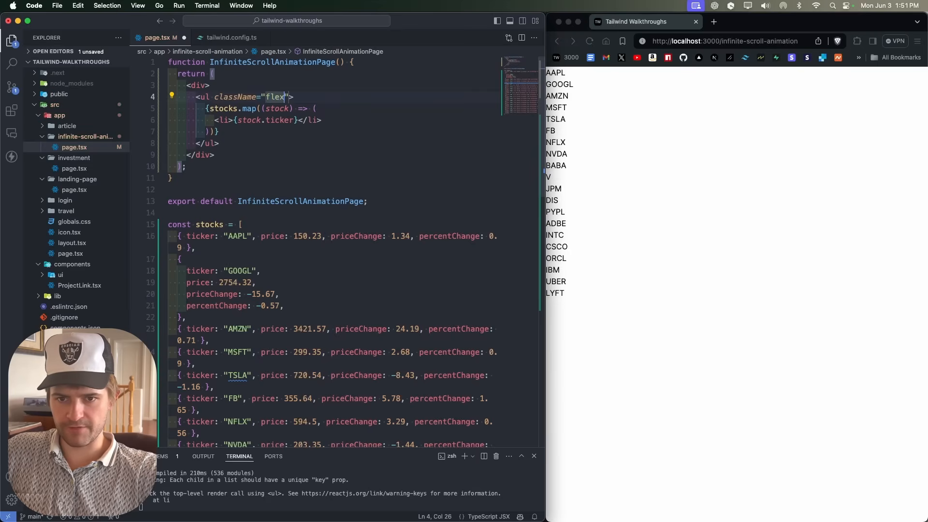
{"action": "type", "text": "gap-10"}
{"action": "left_click", "coordinate": [333, 85]}
{"action": "type", "text": " className=\""}
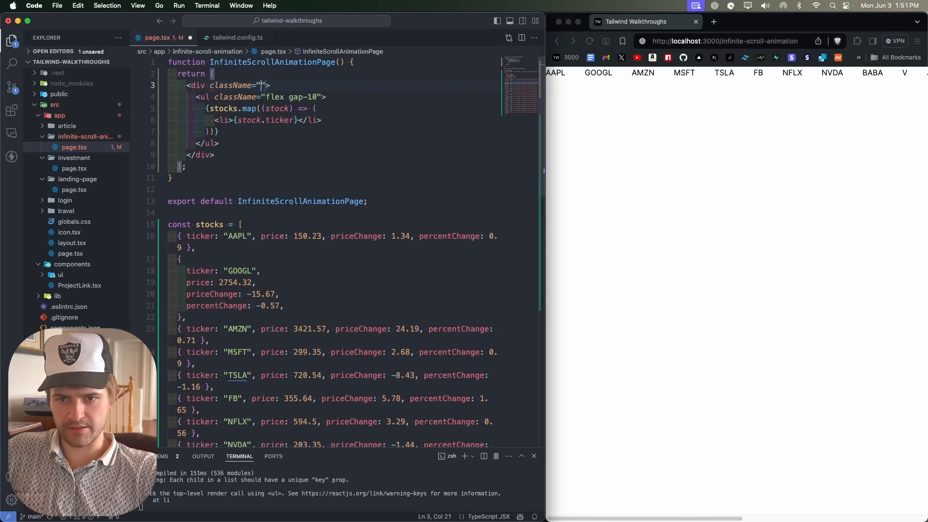
{"action": "type", "text": "overflow-hidden"}
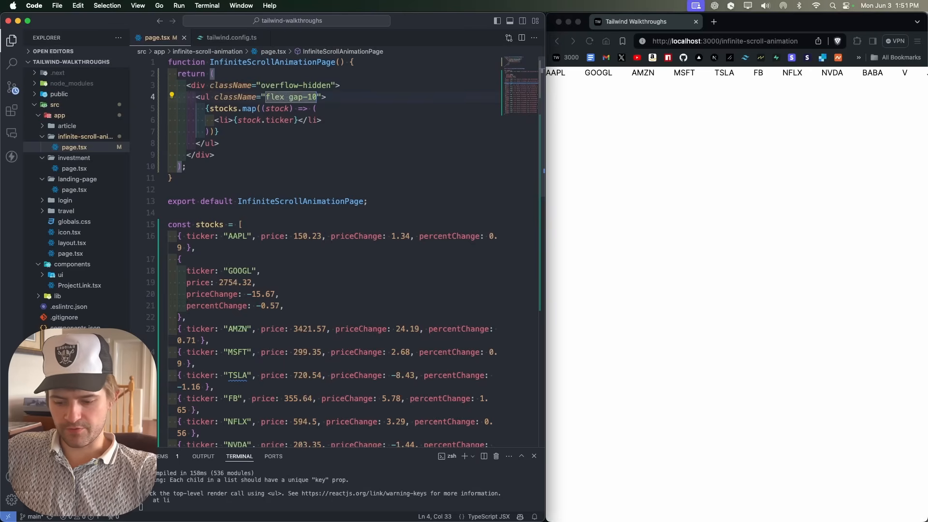
{"action": "type", "text": "bg-black"}
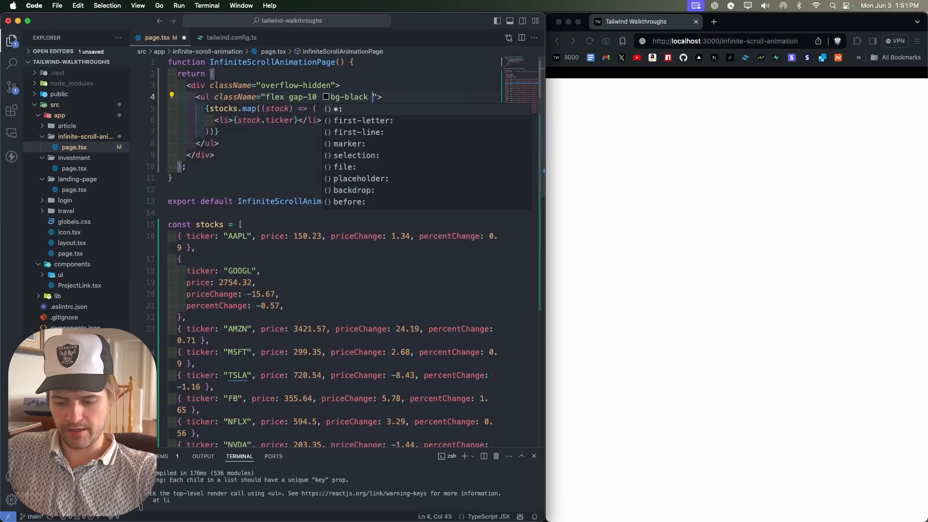
{"action": "type", "text": "text-white"}
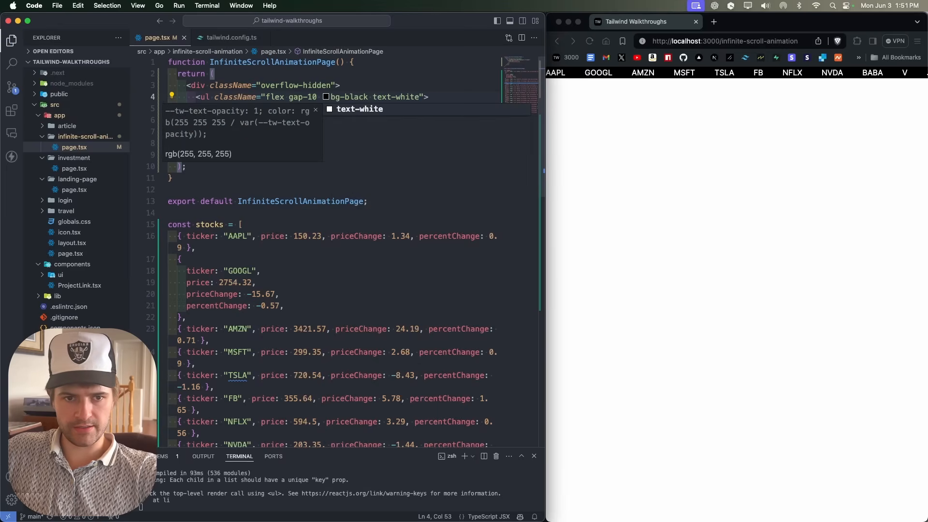
{"action": "type", "text": "py-4"}
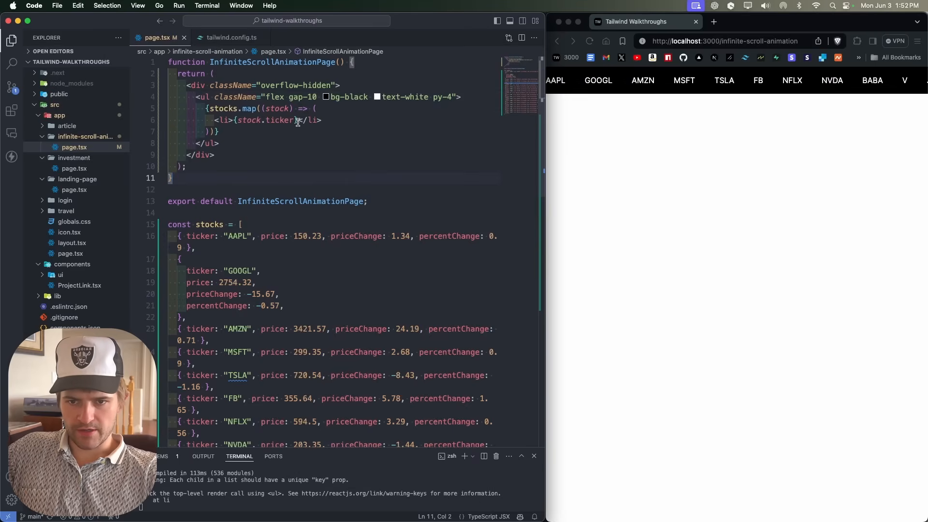
- Add <p> tags for $price, priceChange and percentChange in each li with className flex gap-2
{"action": "double_click", "coordinate": [265, 119]}
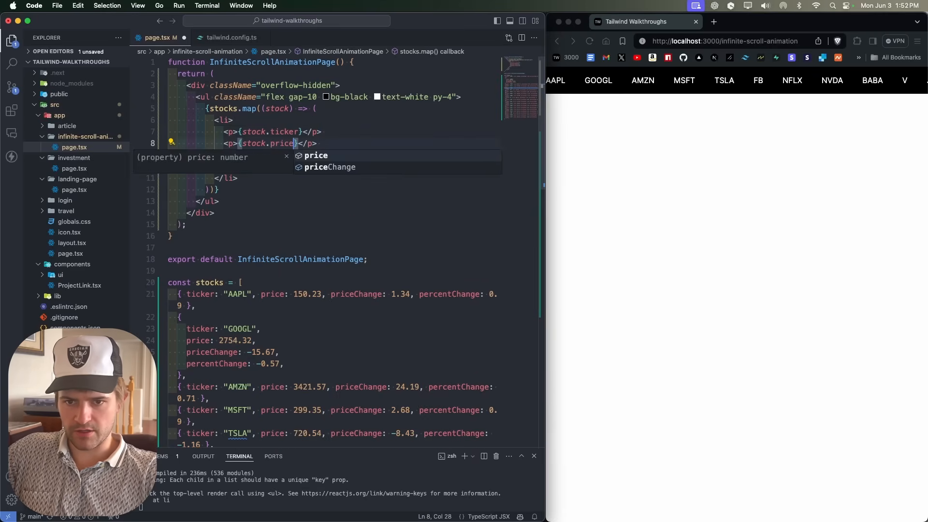
{"action": "type", "text": "<p>{stock.price}</p>"}
{"action": "type", "text": "<p>{stock.p}</p>"}
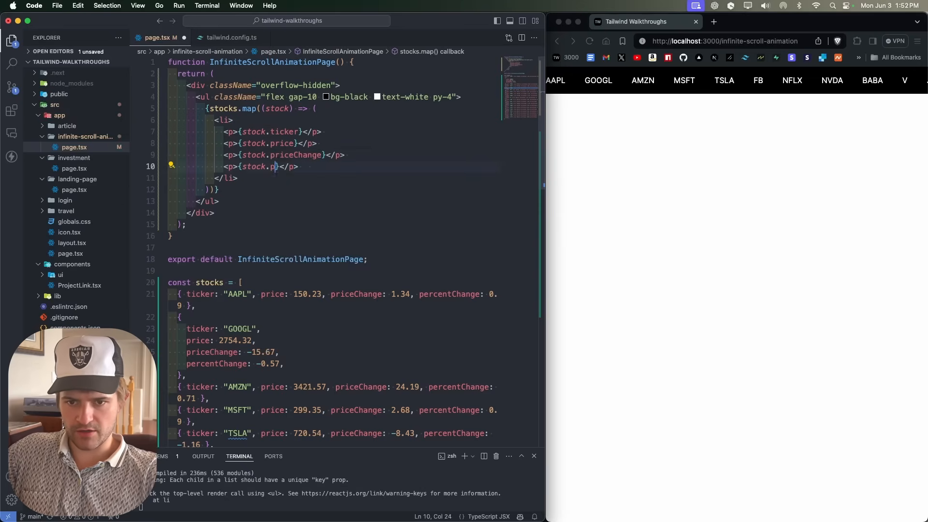
{"action": "type", "text": "ercentChange"}
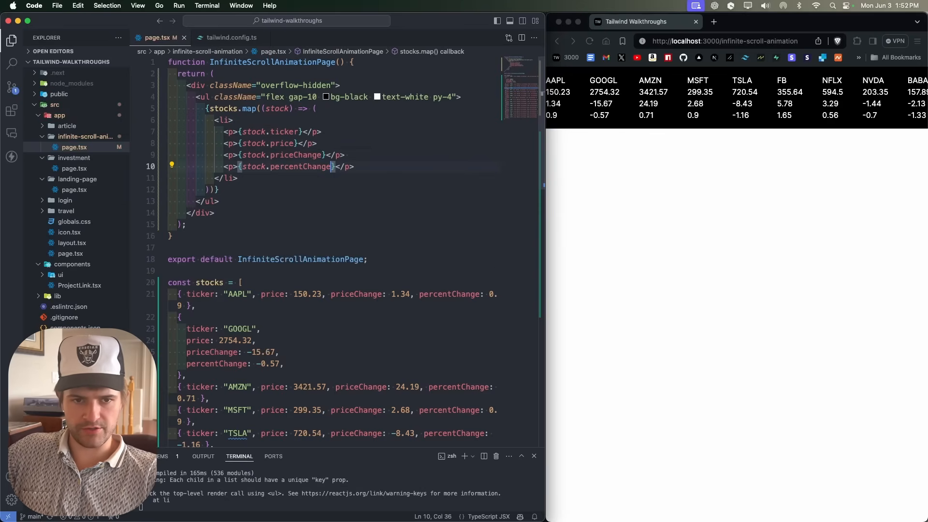
{"action": "type", "text": "className=\"\""}
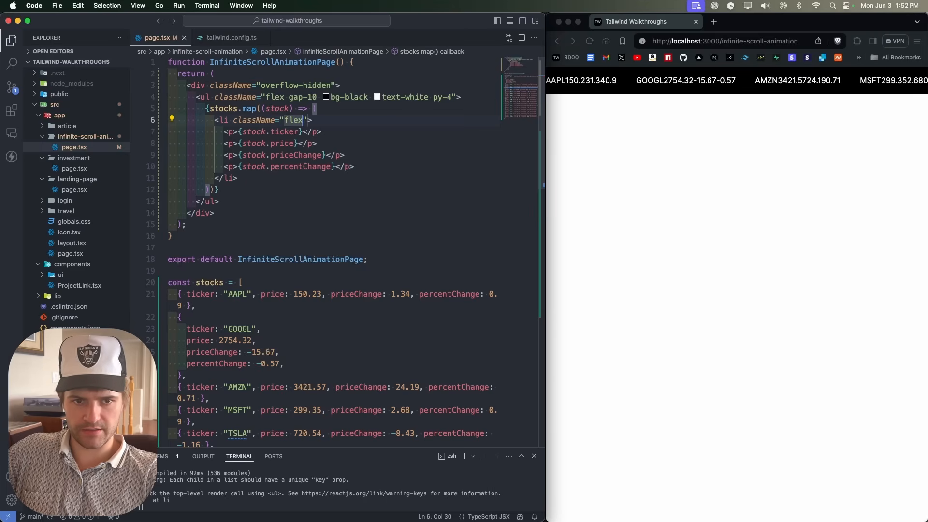
{"action": "type", "text": "gap-2"}
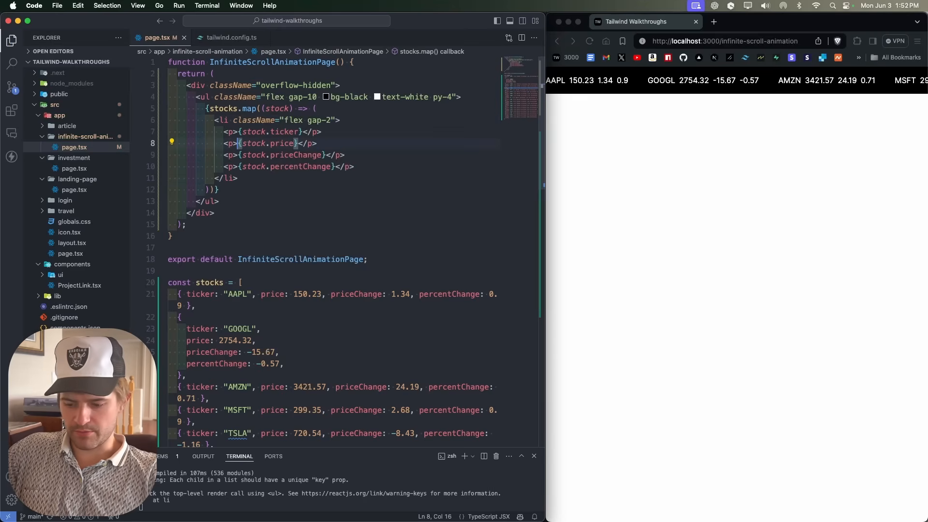
{"action": "type", "text": "$"}
{"action": "left_click", "coordinate": [261, 108]}
{"action": "type", "text": "{"}
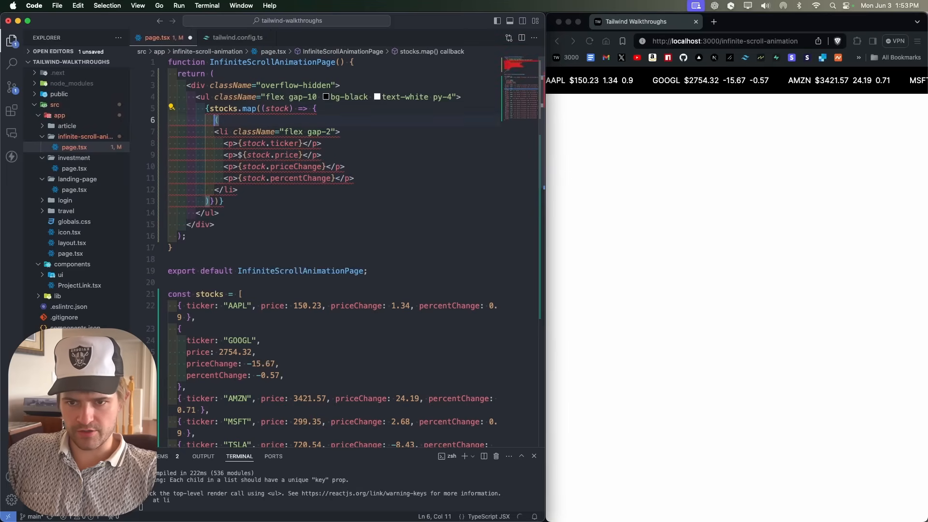
- Convert the map to a block body with a priceIncrease const before the return
{"action": "type", "text": "return("}
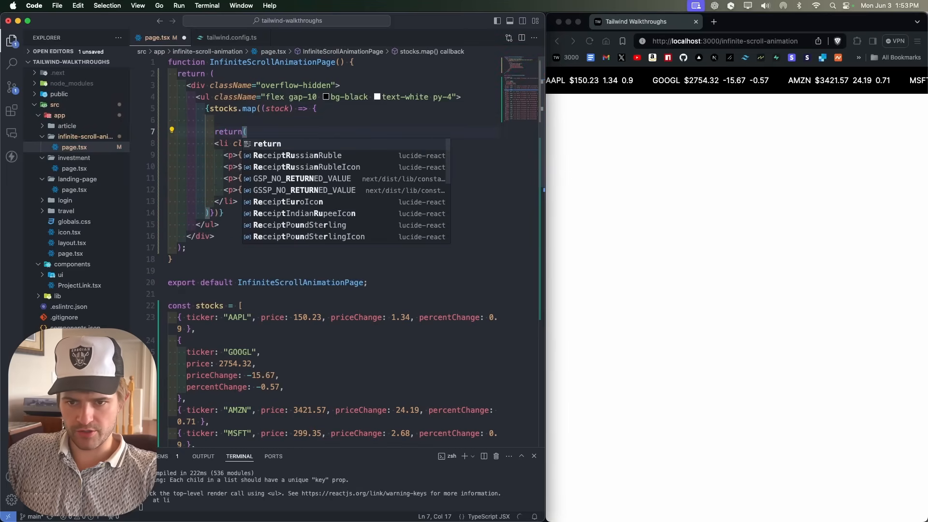
{"action": "type", "text": "const"}
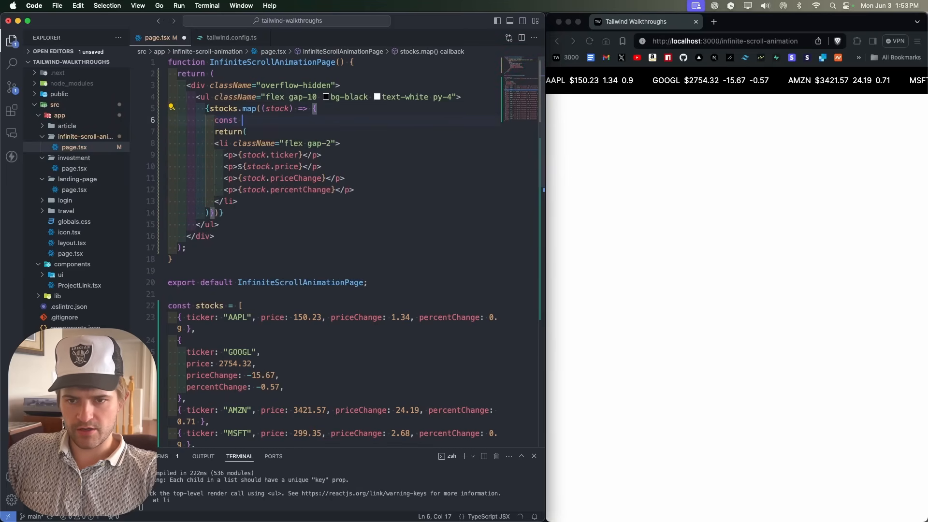
{"action": "type", "text": "priceIncrease = stock.priceChange > 0;"}
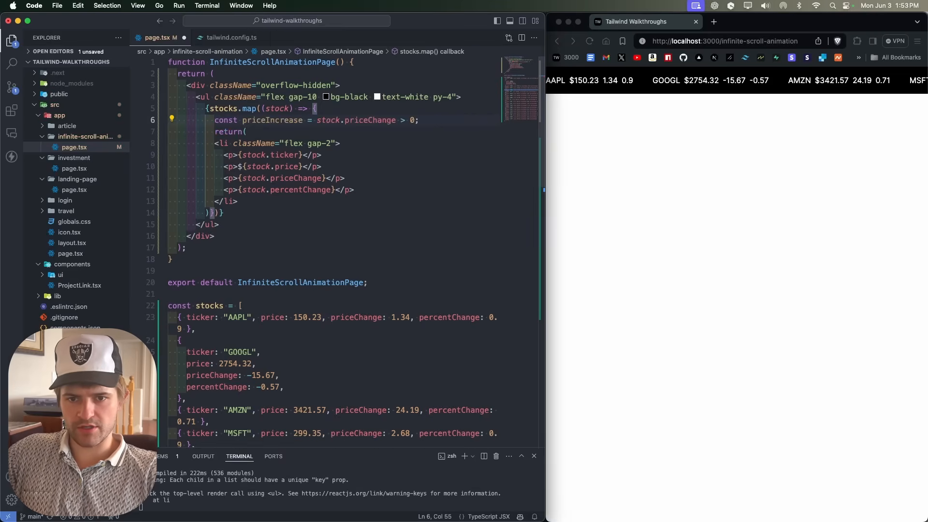
{"action": "key", "text": "enter"}
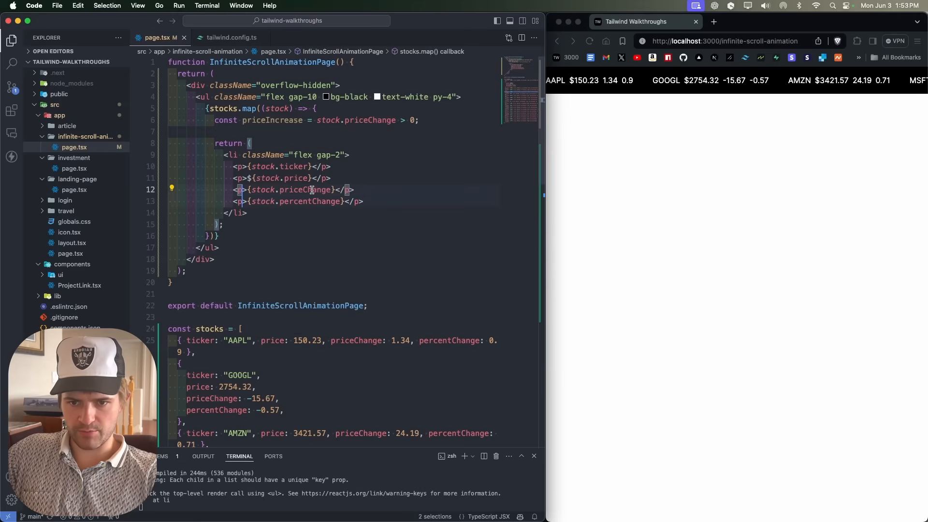
- Set both change paragraphs to priceIncrease ? "text-green-500" : "text-red-500"
{"action": "type", "text": "className={`${"}
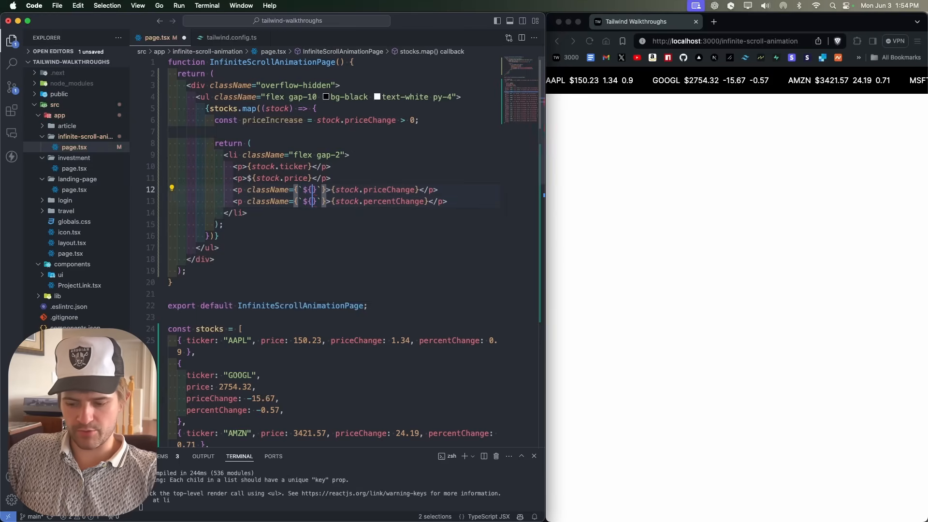
{"action": "type", "text": "priceIncrease ? \""}
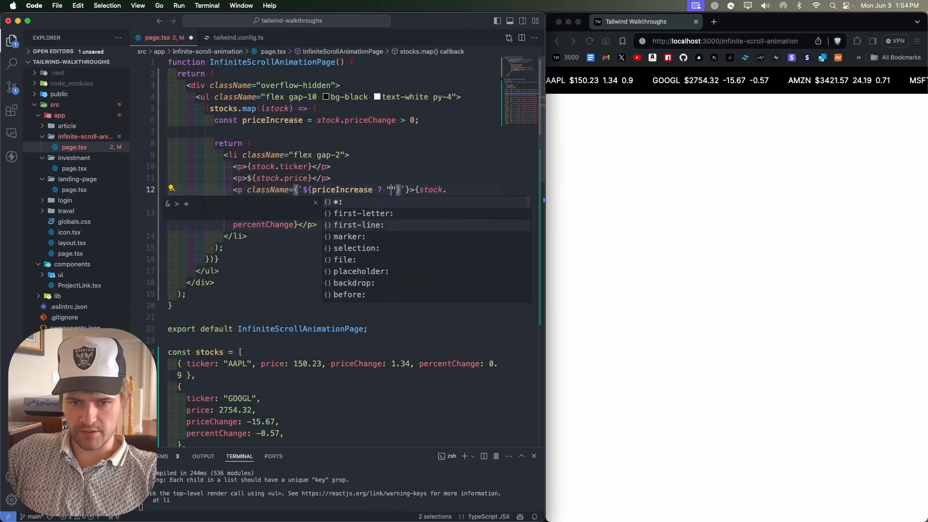
{"action": "type", "text": "text-green-500\":"}
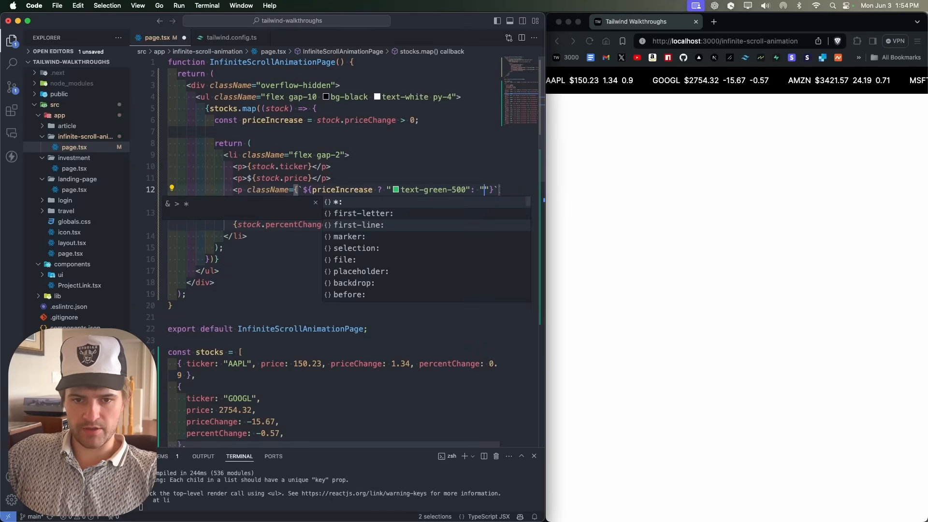
{"action": "type", "text": "text-red-500"}
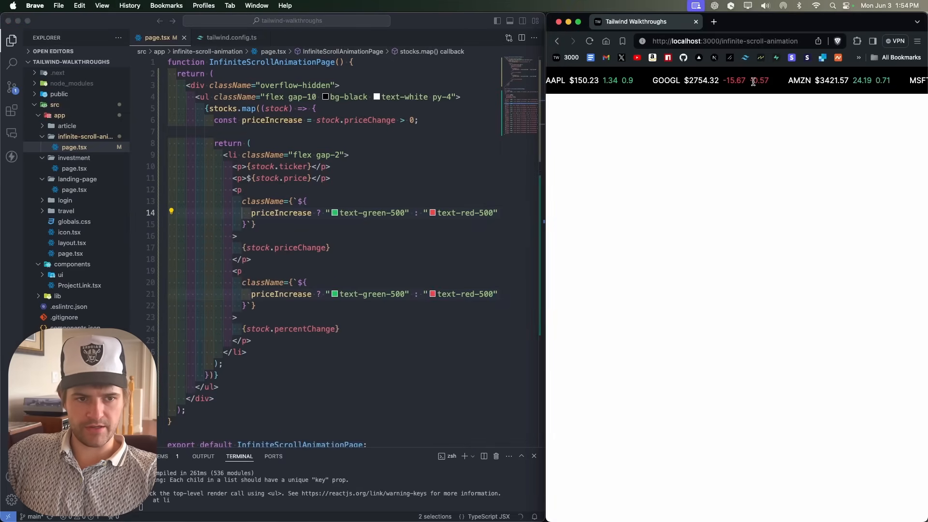
{"action": "mouse_move", "coordinate": [647, 204]}
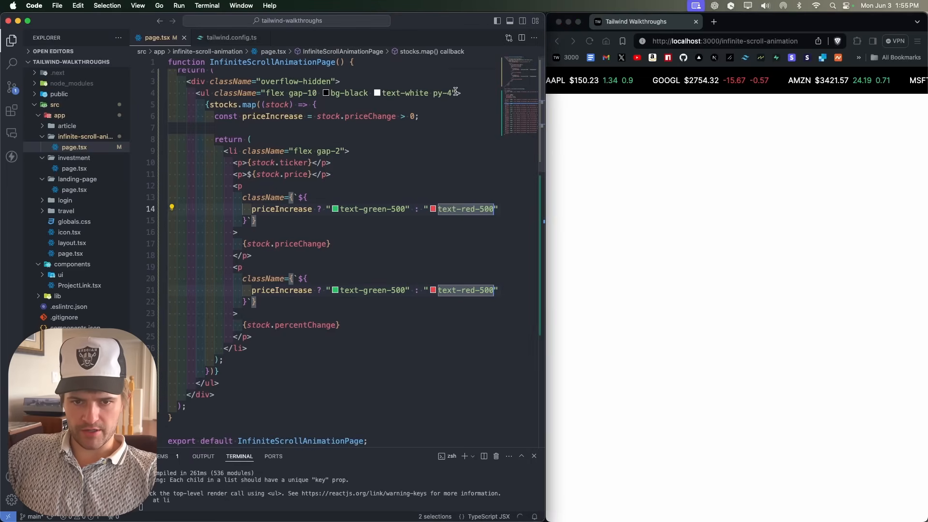
- Add an infinite-scroll keyframe from translateX(0) to translateX(calc(-50% - 20px)) in tailwind.config.ts
{"action": "type", "text": "animate-infinite-scroll"}
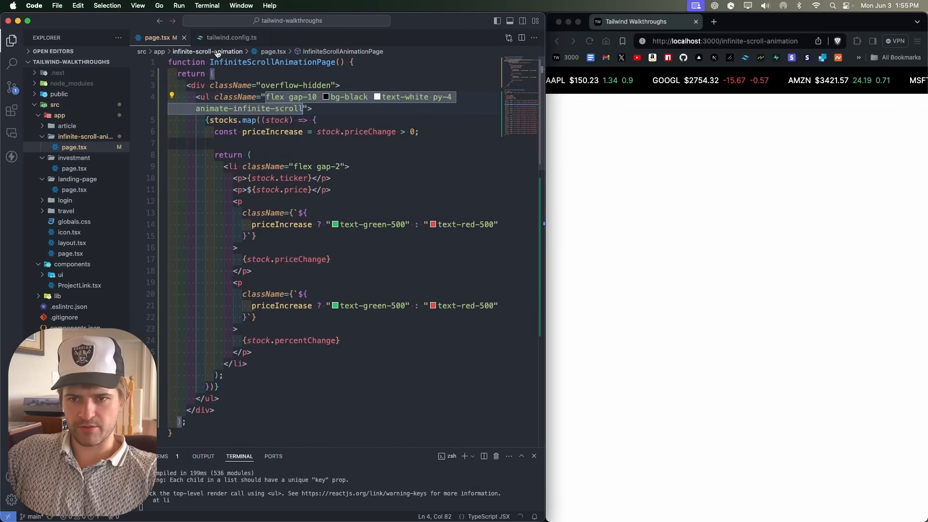
{"action": "left_click", "coordinate": [231, 38]}
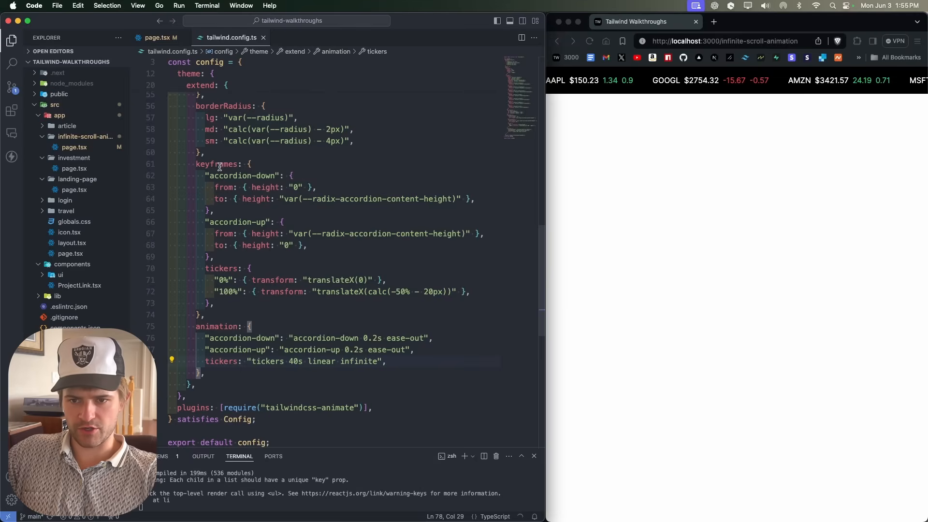
{"action": "double_click", "coordinate": [216, 164]}
{"action": "type", "text": "\"infinite-scroll\": {"}
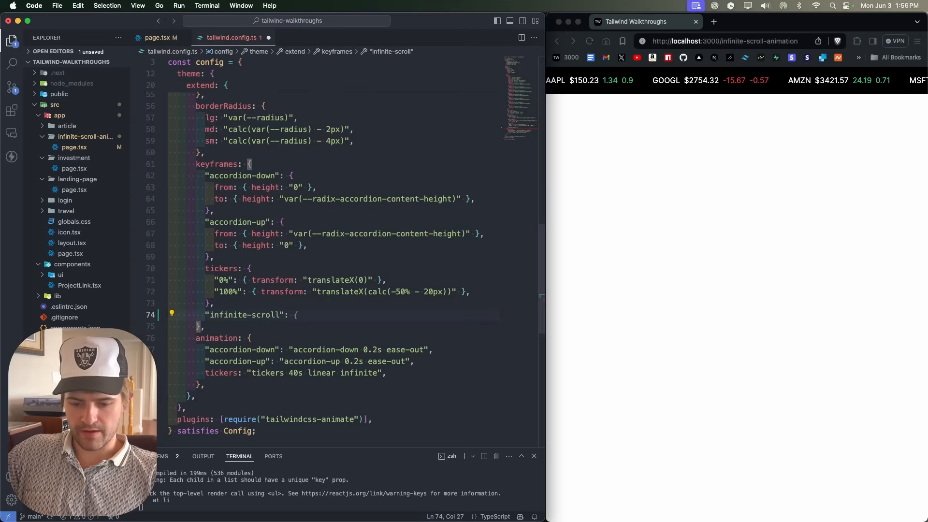
{"action": "type", "text": "\"0%\": { transform: \"translateY(0)\" },"}
{"action": "type", "text": "\"100%\": { transform: \"translateX(-100%)\" },"}
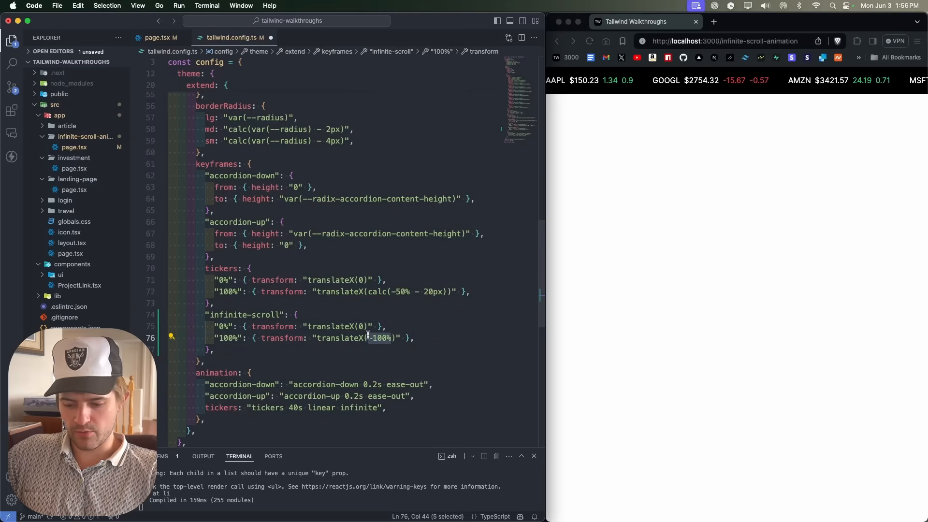
{"action": "type", "text": "calc()"}
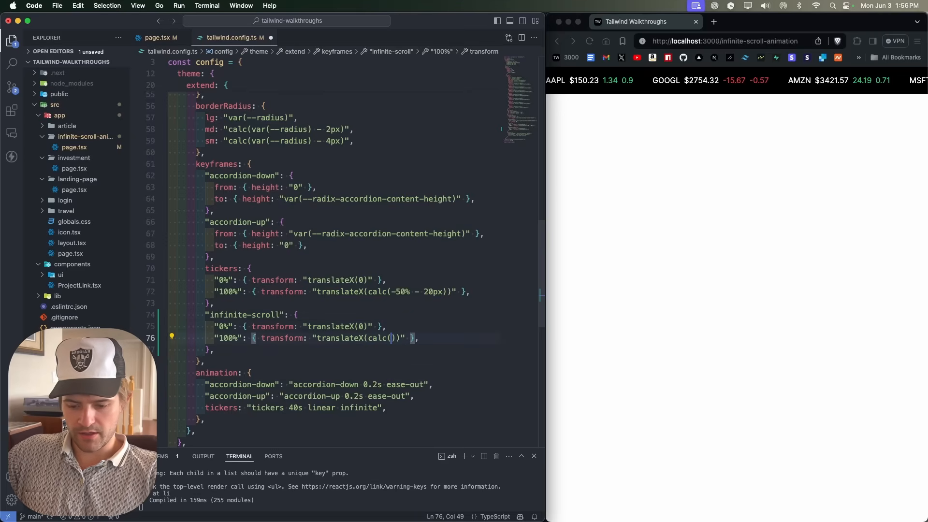
{"action": "type", "text": "-50% - 20"}
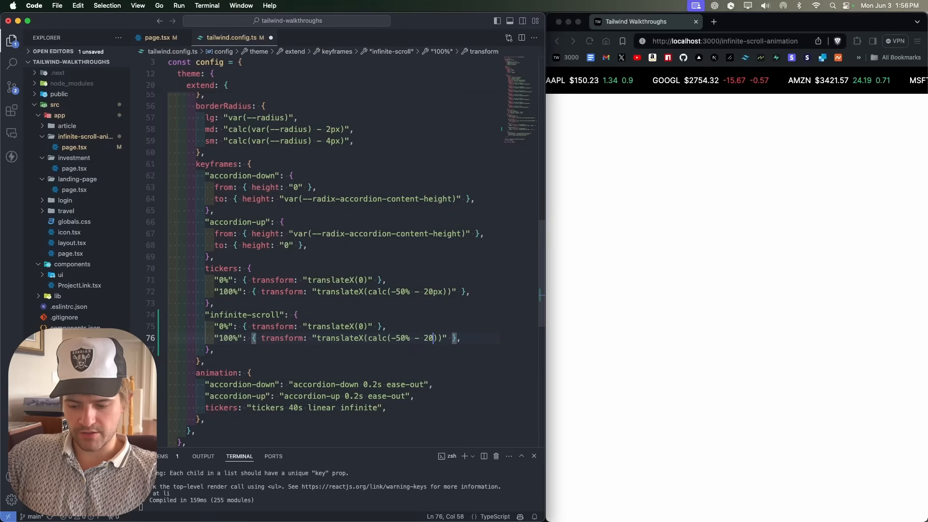
{"action": "type", "text": "px"}
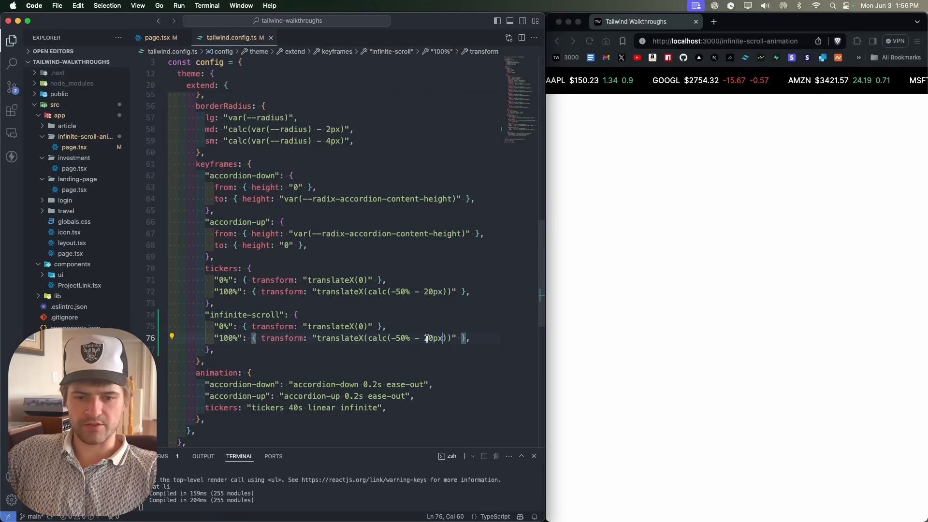
- Map a doubled [...stocks, ...stocks] array in page.tsx and revisit the keyframe's -50% value
{"action": "left_click", "coordinate": [158, 37]}
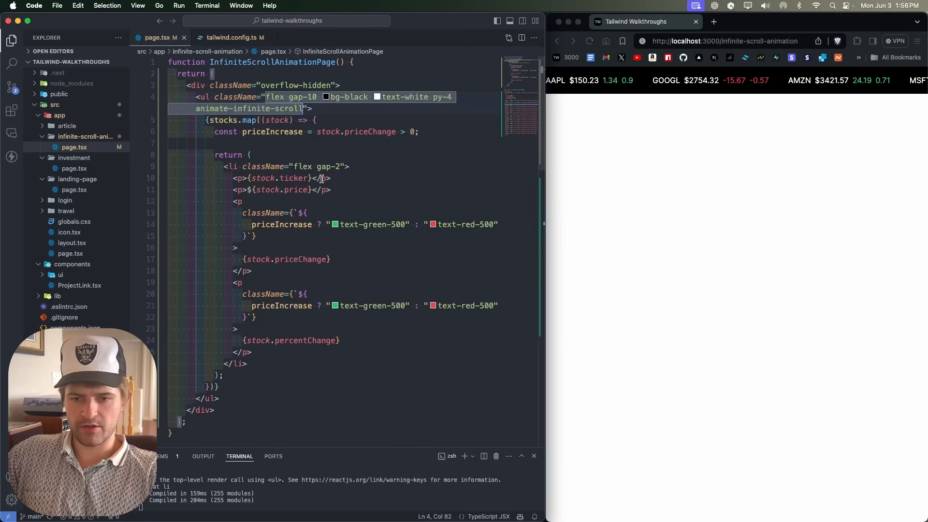
{"action": "mouse_move", "coordinate": [295, 97]}
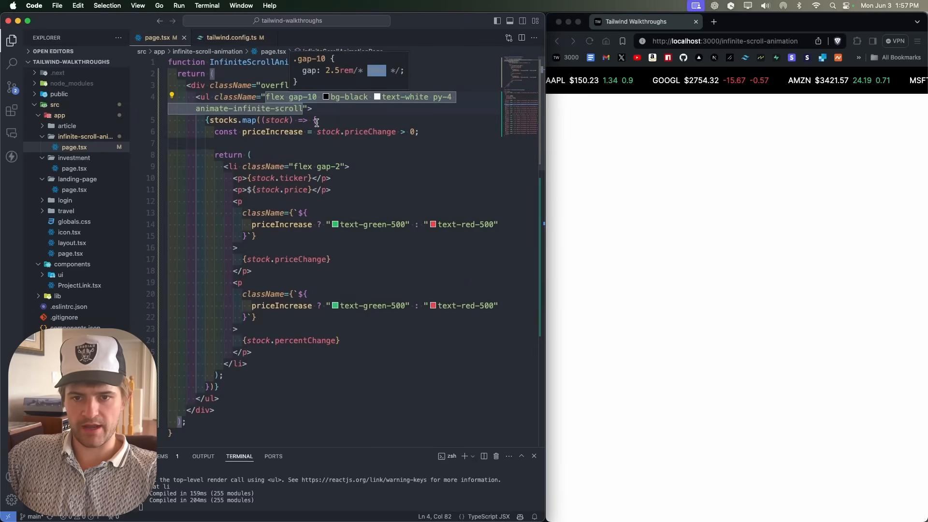
{"action": "double_click", "coordinate": [223, 120]}
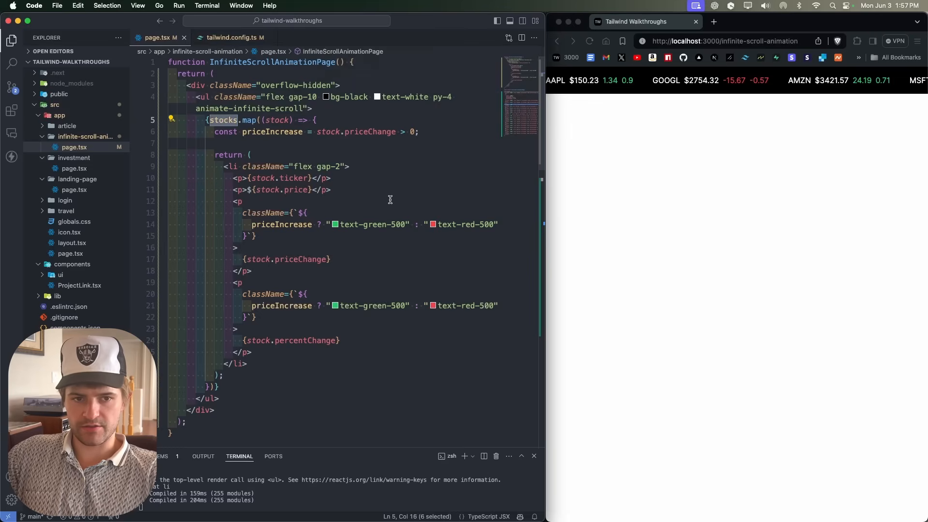
{"action": "type", "text": "[..."}
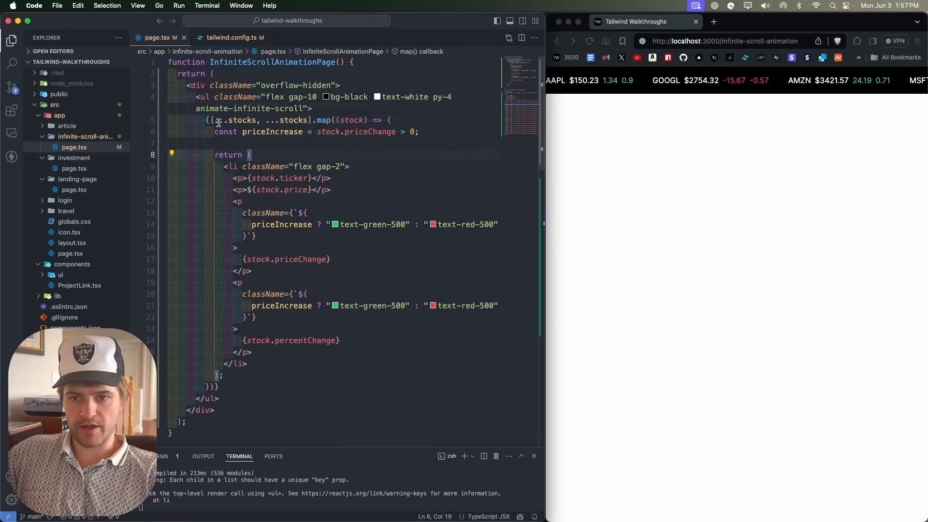
{"action": "left_click_drag", "start_coordinate": [218, 120], "coordinate": [307, 120]}
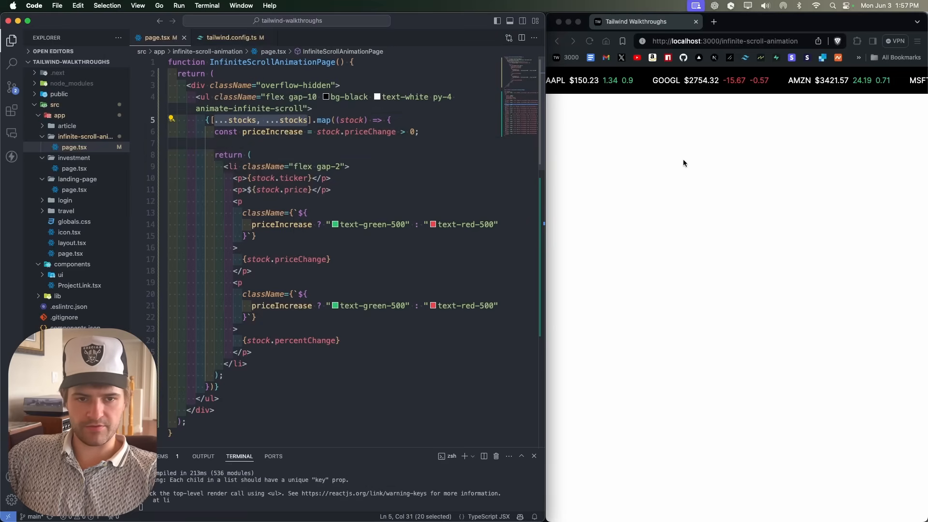
{"action": "mouse_move", "coordinate": [727, 123]}
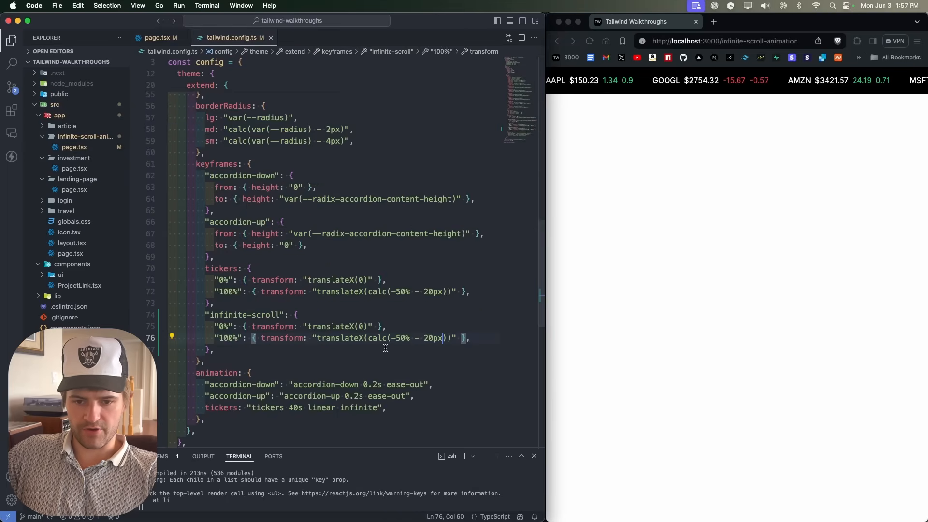
{"action": "double_click", "coordinate": [398, 338]}
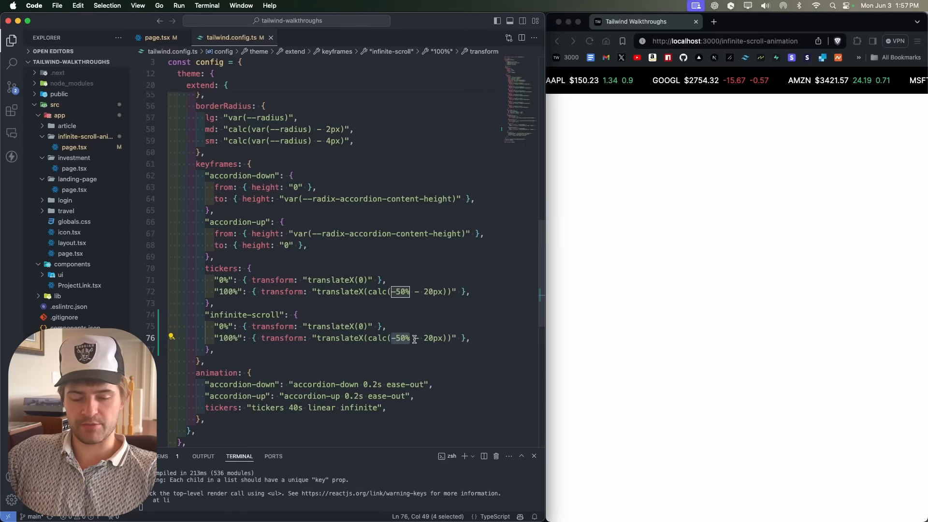
{"action": "mouse_move", "coordinate": [473, 265]}
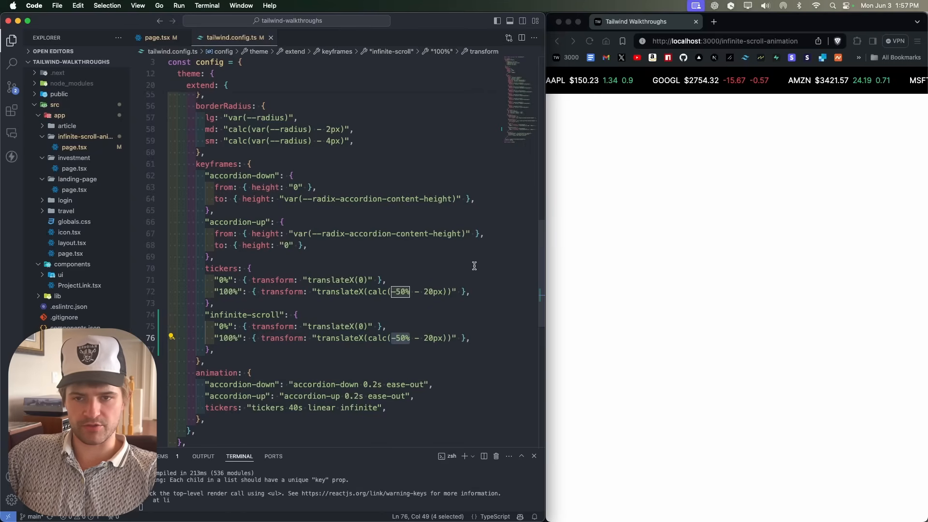
{"action": "mouse_move", "coordinate": [385, 355]}
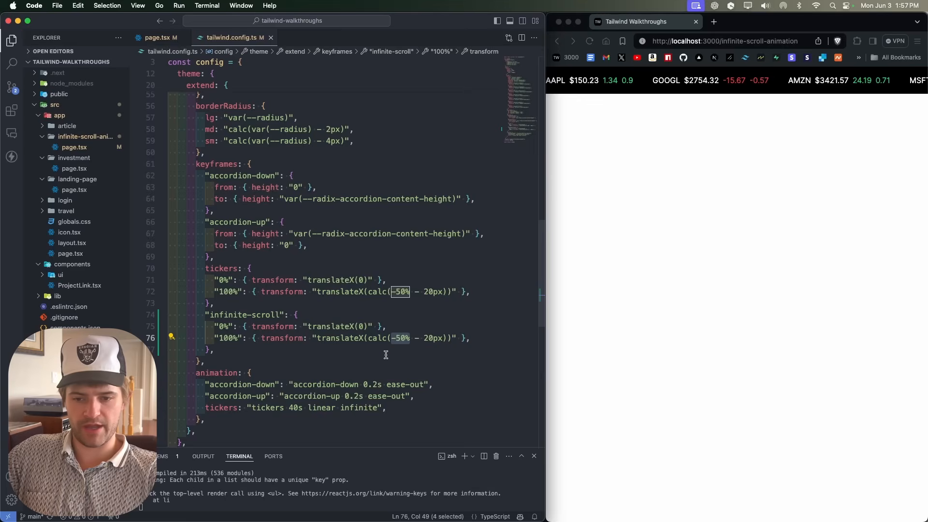
{"action": "mouse_move", "coordinate": [219, 167]}
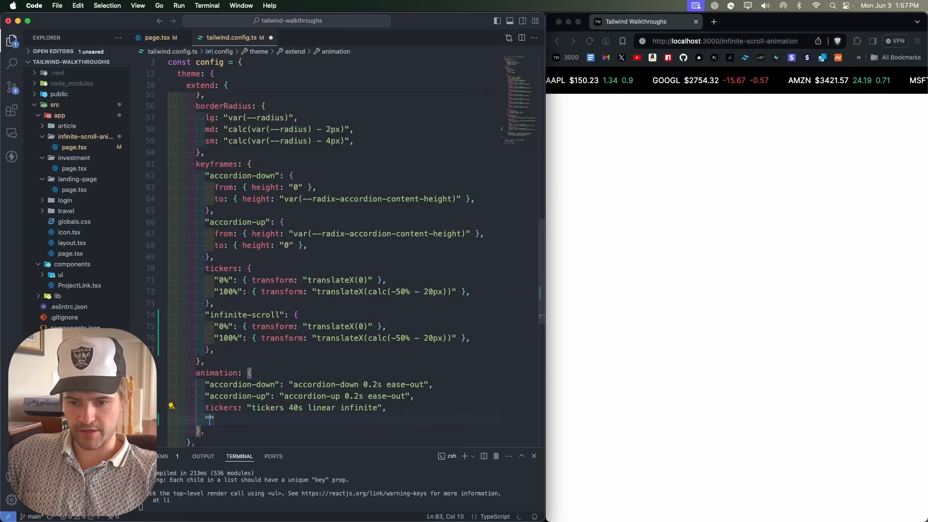
- Register the infinite-scroll linear infinite animation and apply bg-black, text-white, py-4, animate-infinite-scroll to the list
{"action": "type", "text": "\"infinite-scroll\": \"infinite-scroll 40s linear infinite\","}
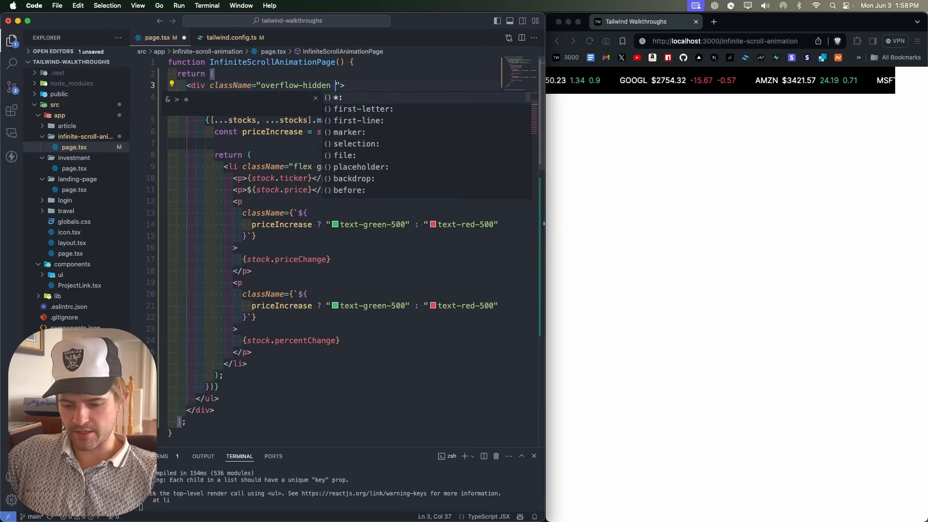
{"action": "type", "text": "bg-black"}
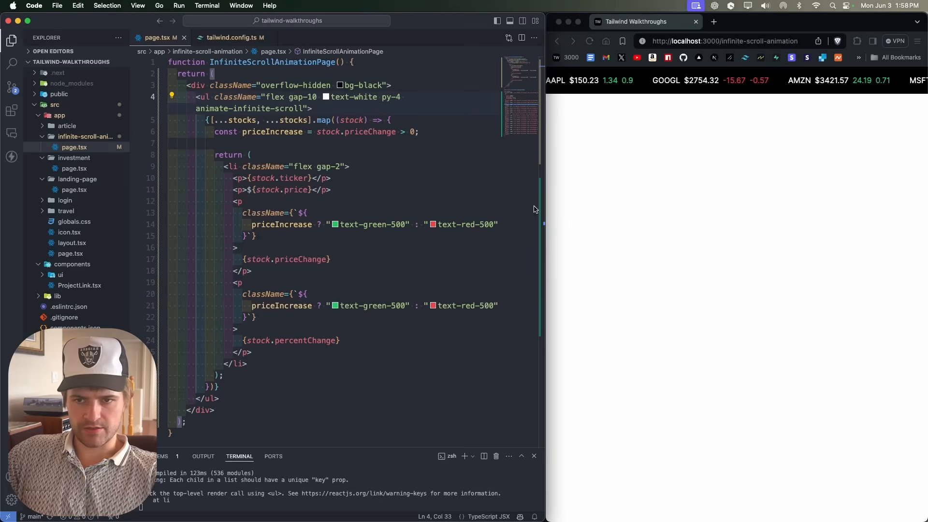
{"action": "left_click", "coordinate": [230, 37]}
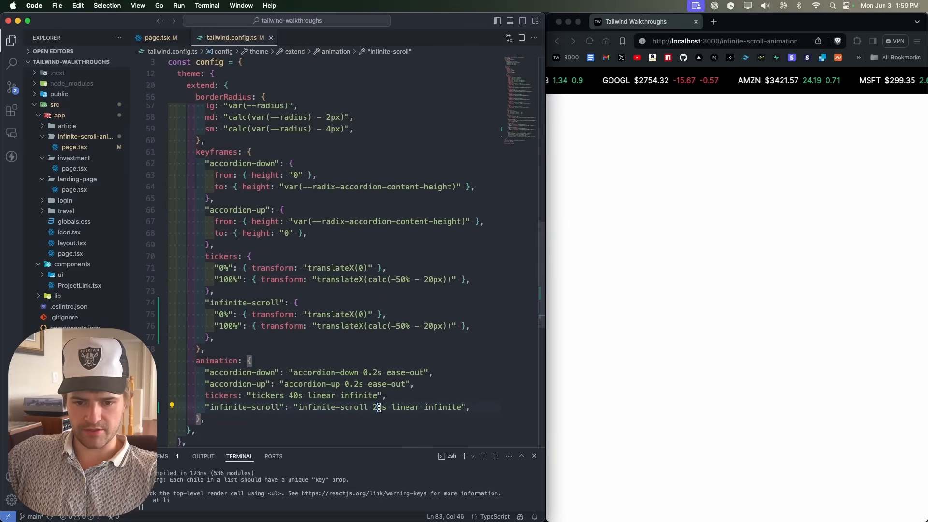
{"action": "type", "text": "5"}
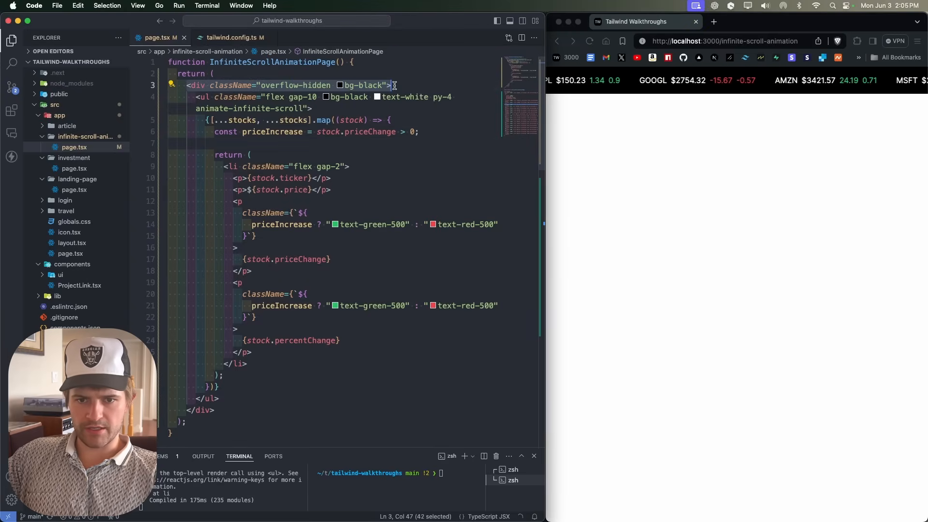
- Make the outer div flex and set the infinite-scroll duration to 40s
{"action": "type", "text": "flex"}
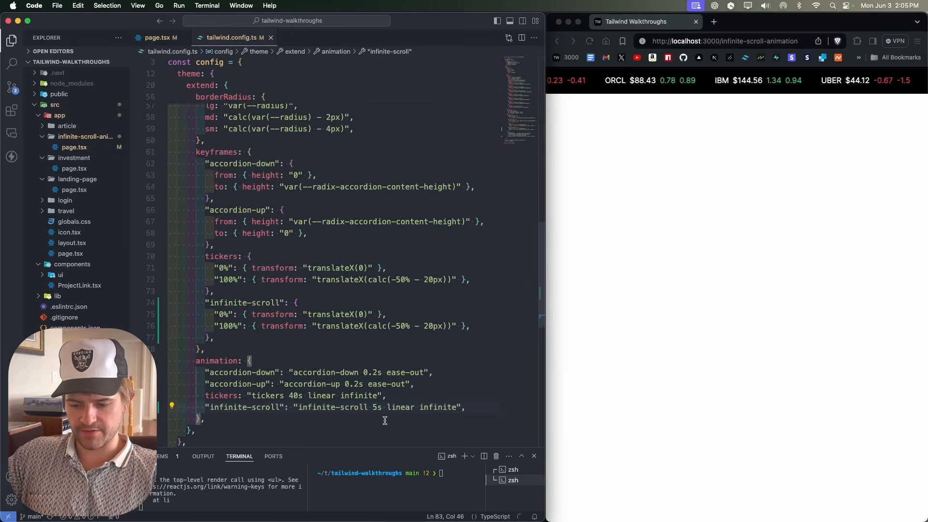
{"action": "type", "text": "40"}
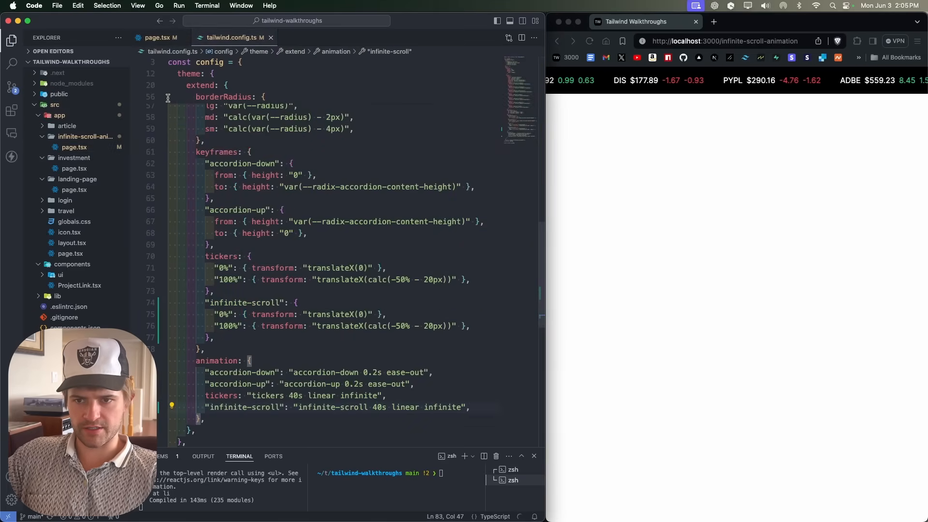
{"action": "left_click", "coordinate": [157, 38]}
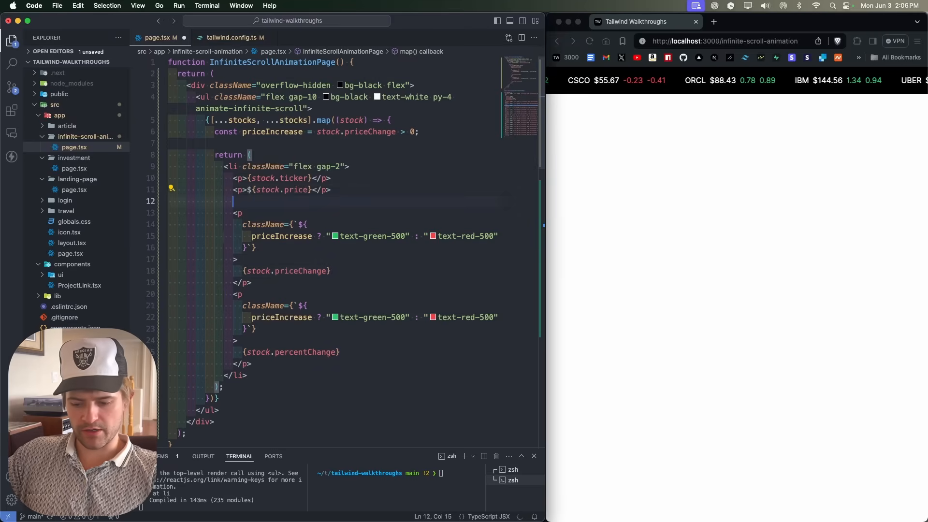
- Install lucide-react and add a white size-3 Triangle rotated 180 when !priceIncrease
{"action": "type", "text": "<Triangle />"}
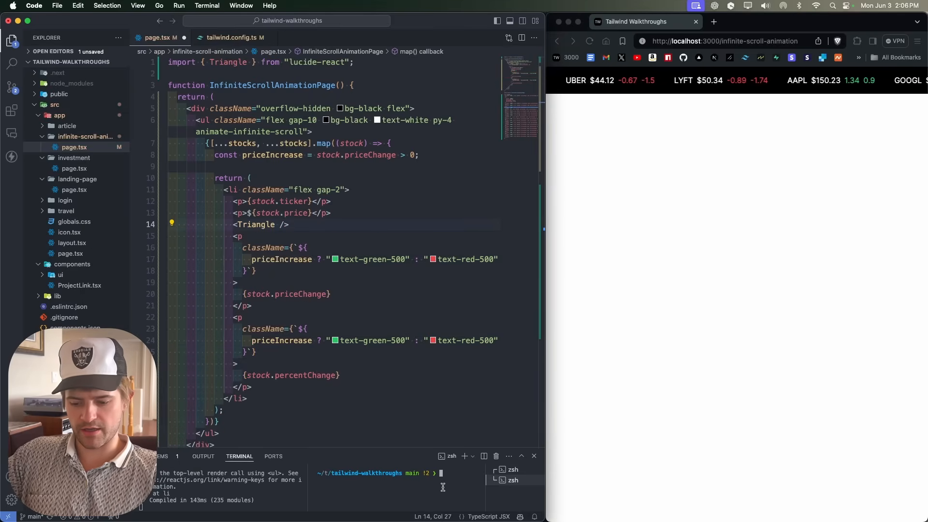
{"action": "type", "text": "npm i luci"}
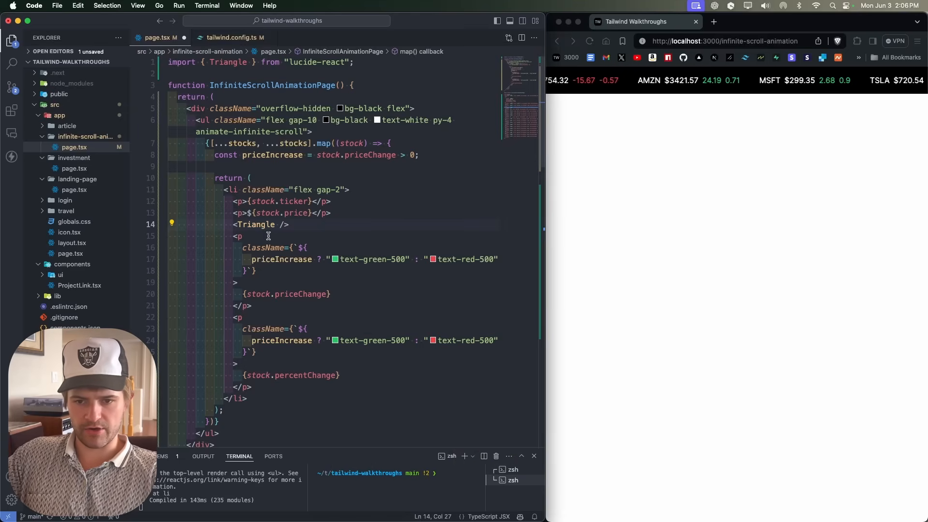
{"action": "type", "text": "fill"}
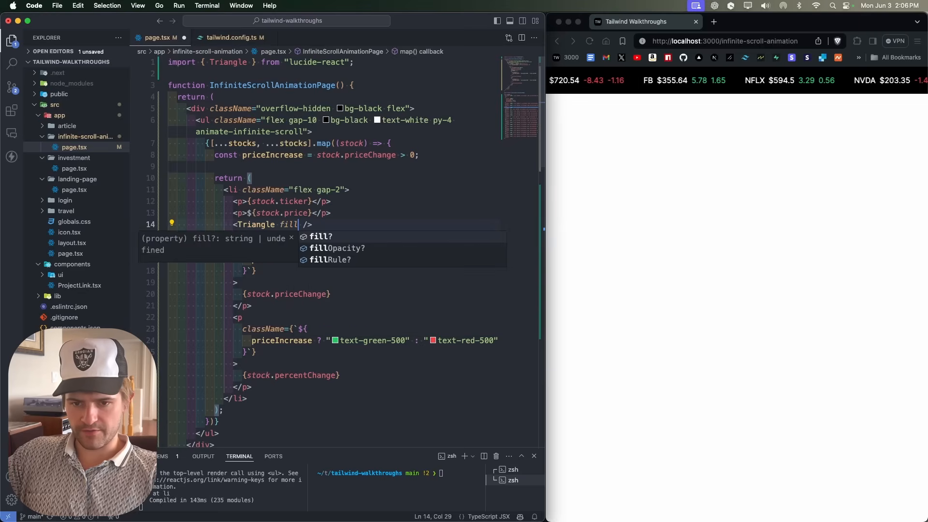
{"action": "type", "text": "=\"white\""}
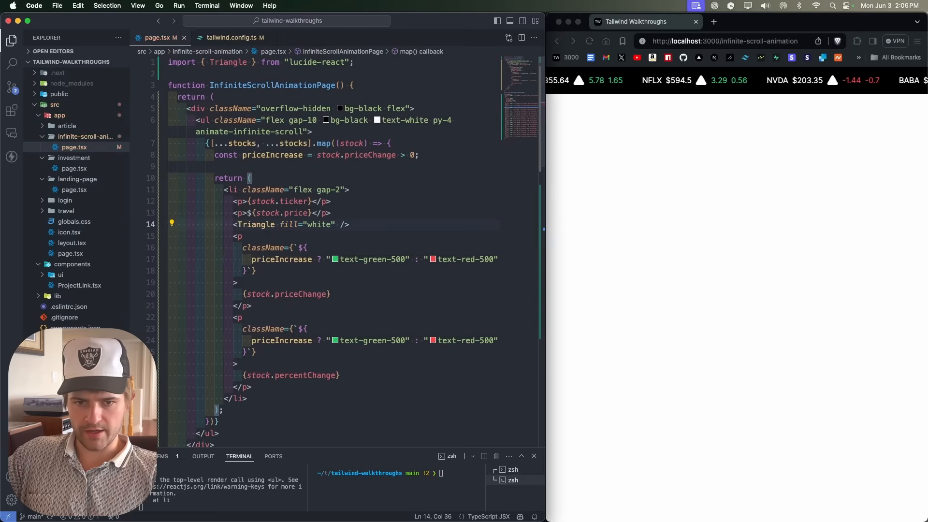
{"action": "type", "text": "className=\"\""}
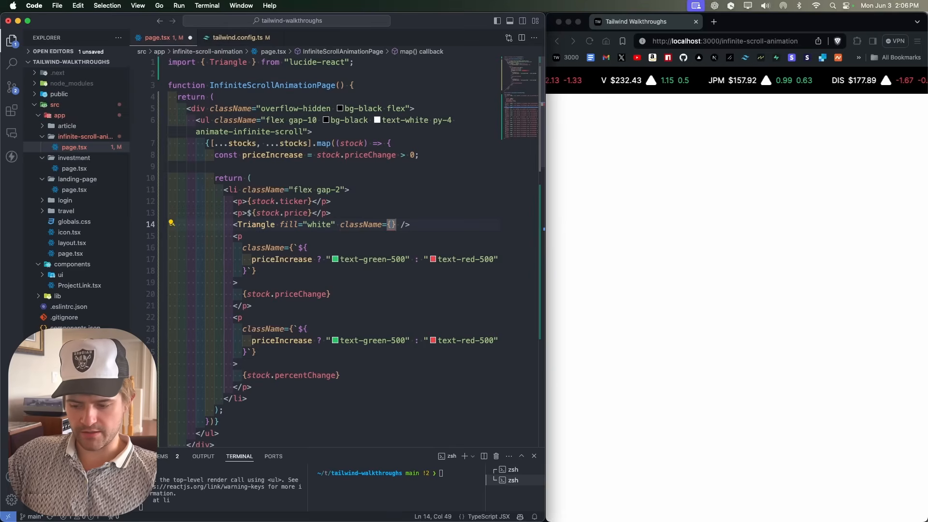
{"action": "type", "text": "size-3 `"}
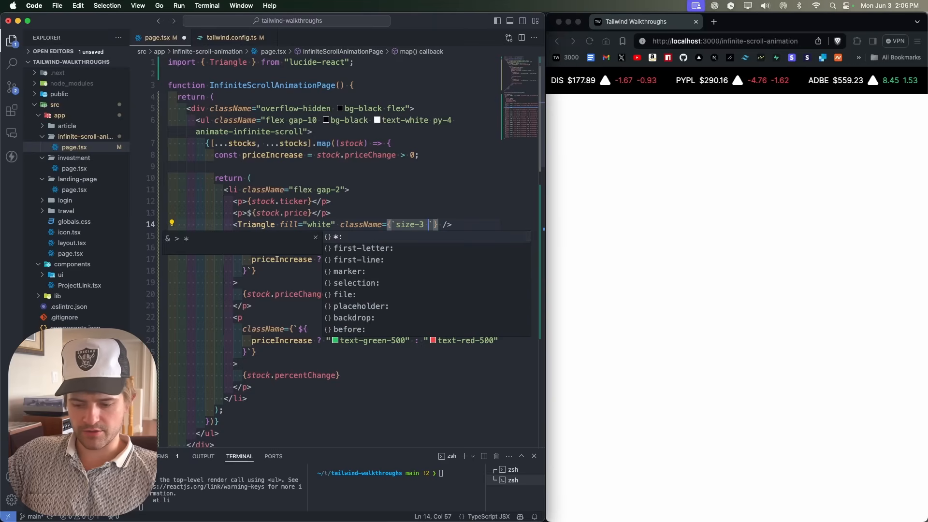
{"action": "type", "text": "${}"}
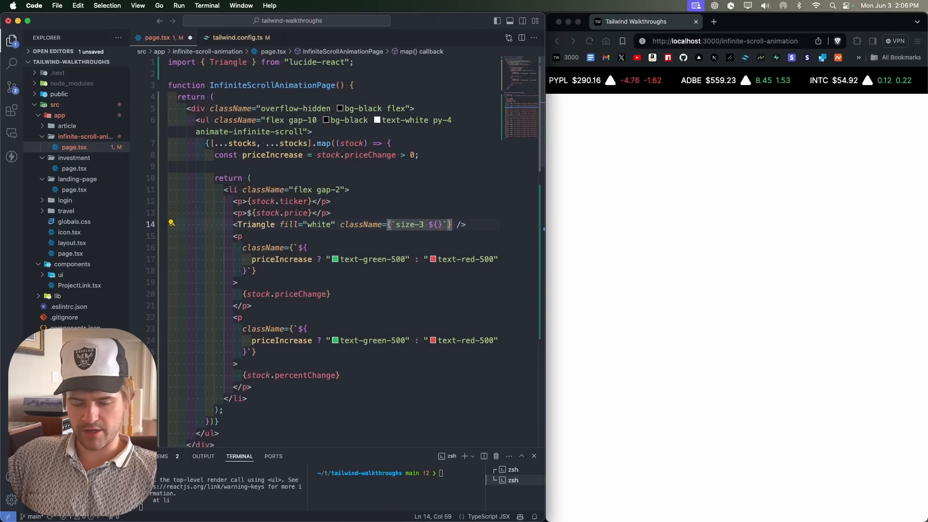
{"action": "type", "text": "!priceIncrease && \"rota"}
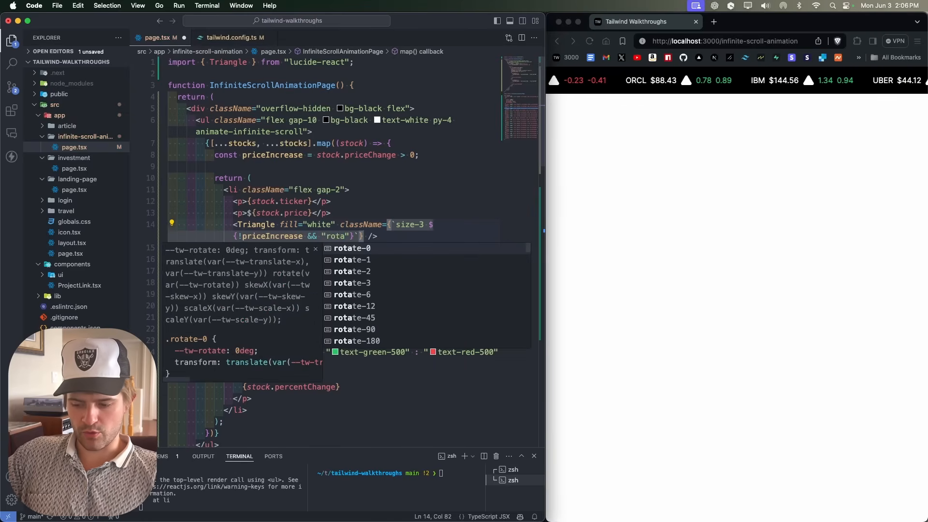
{"action": "left_click", "coordinate": [358, 341]}
{"action": "type", "text": " items-center"}
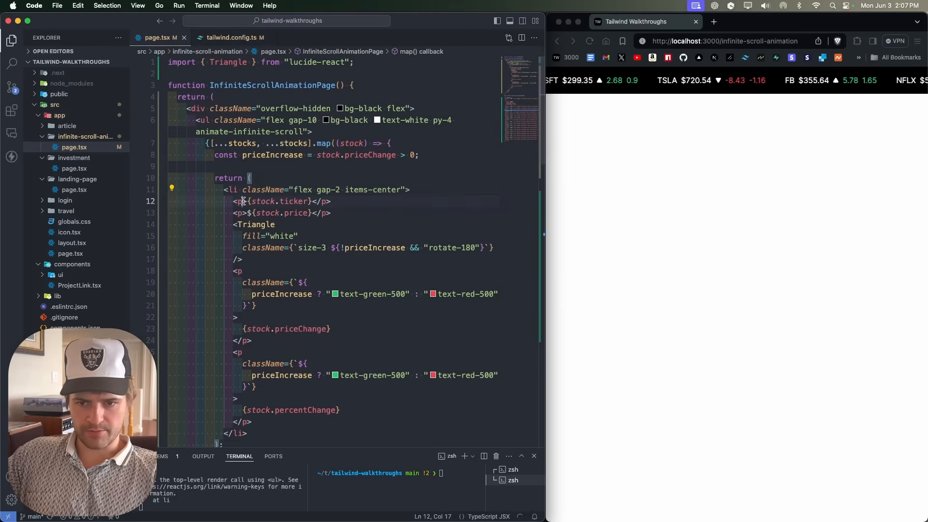
- Give the ticker and price text-gray-300 classes
{"action": "type", "text": "className=\"\""}
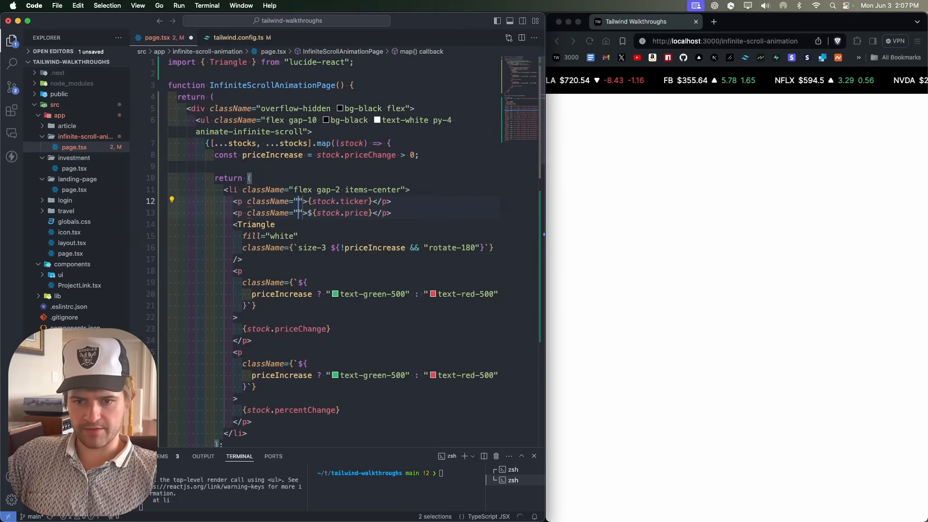
{"action": "type", "text": "text-"}
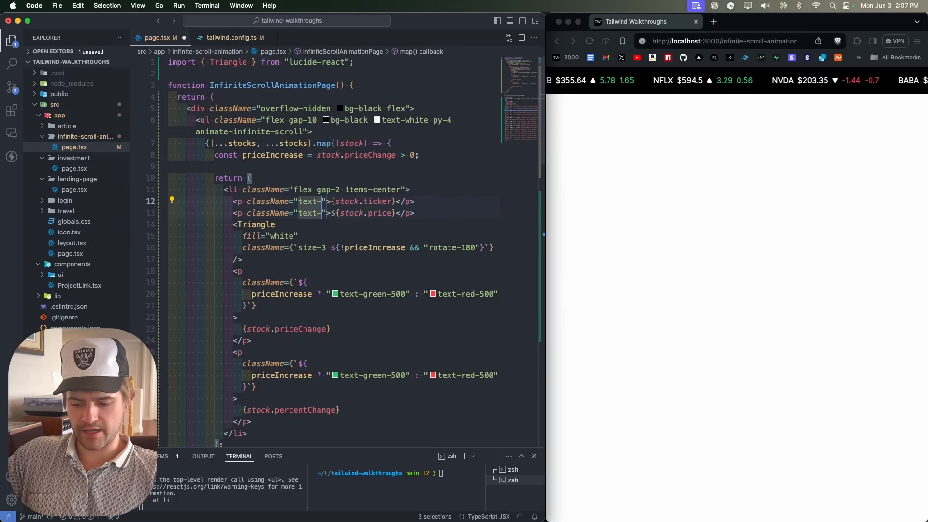
{"action": "type", "text": "gray-300"}
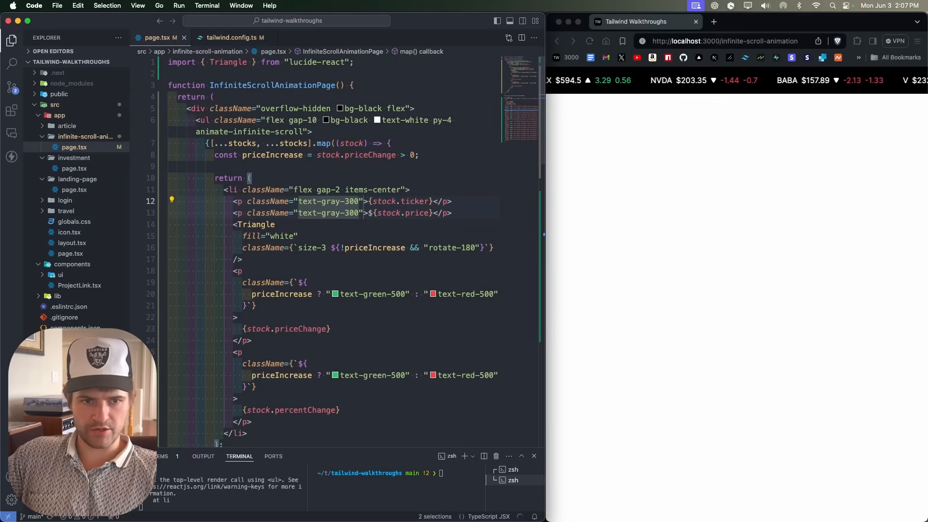